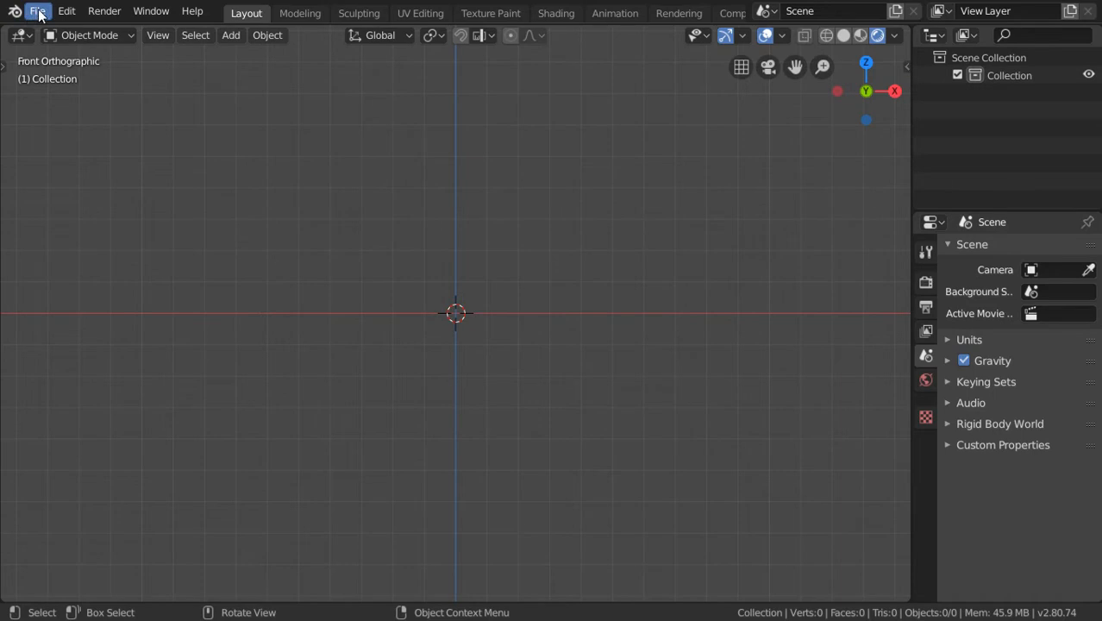
Import the PNG drawing from the textures folder via File > Import > Images as Planes.
click(38, 10)
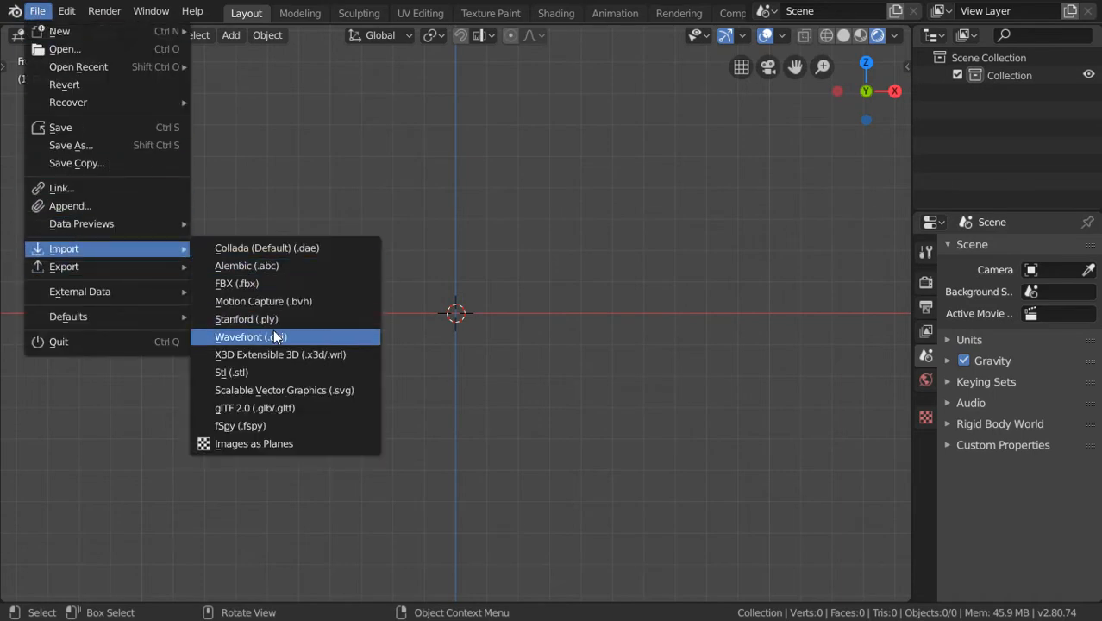
click(254, 444)
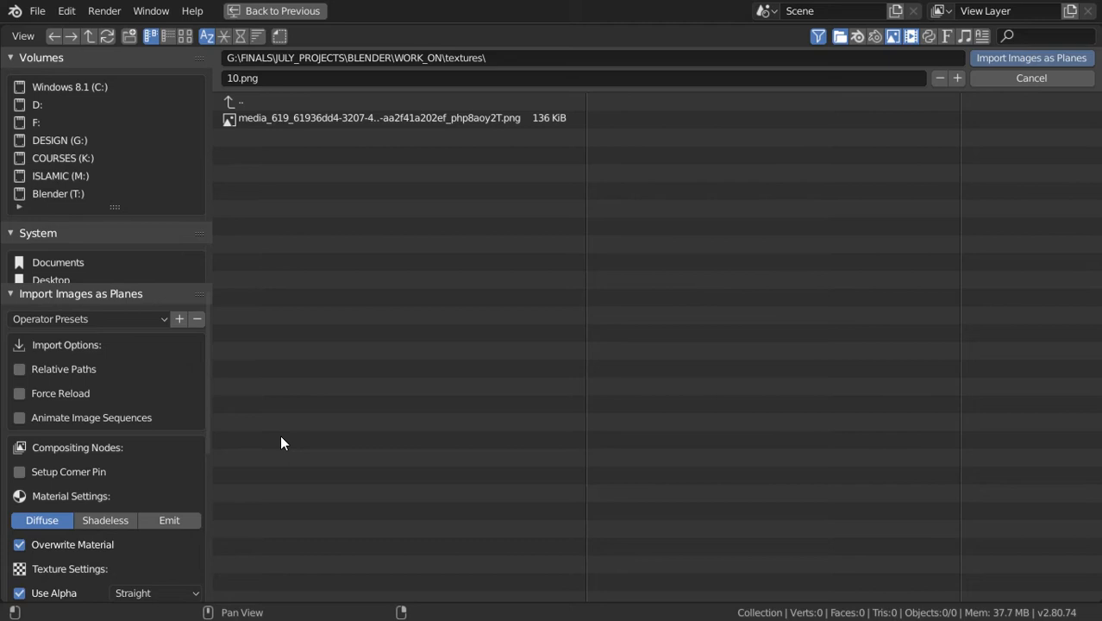
mouse_move(370, 131)
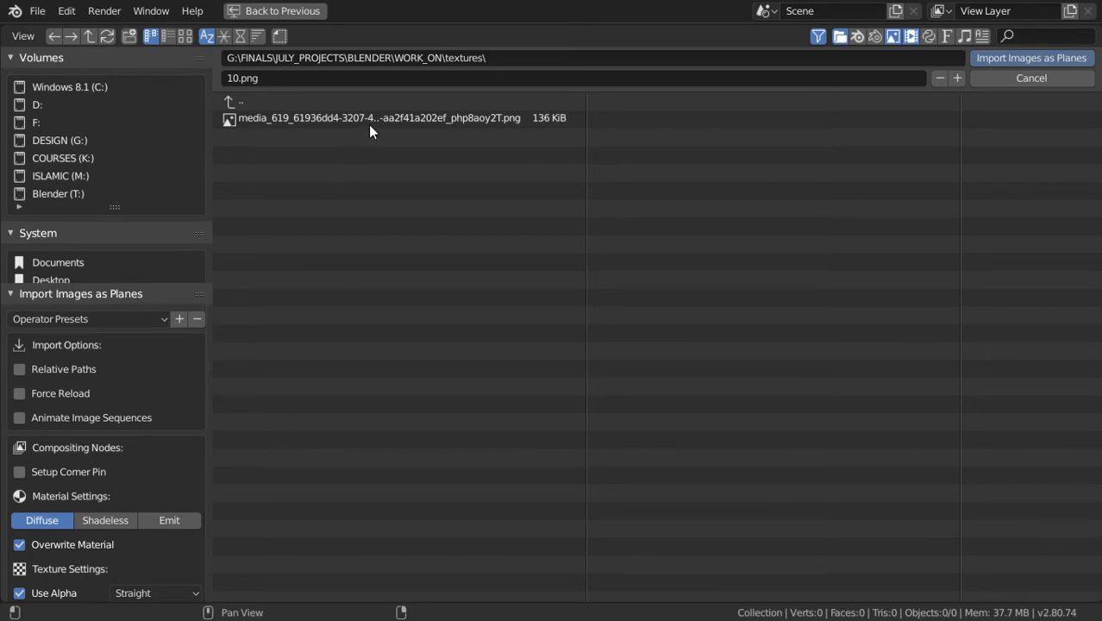
click(1032, 58)
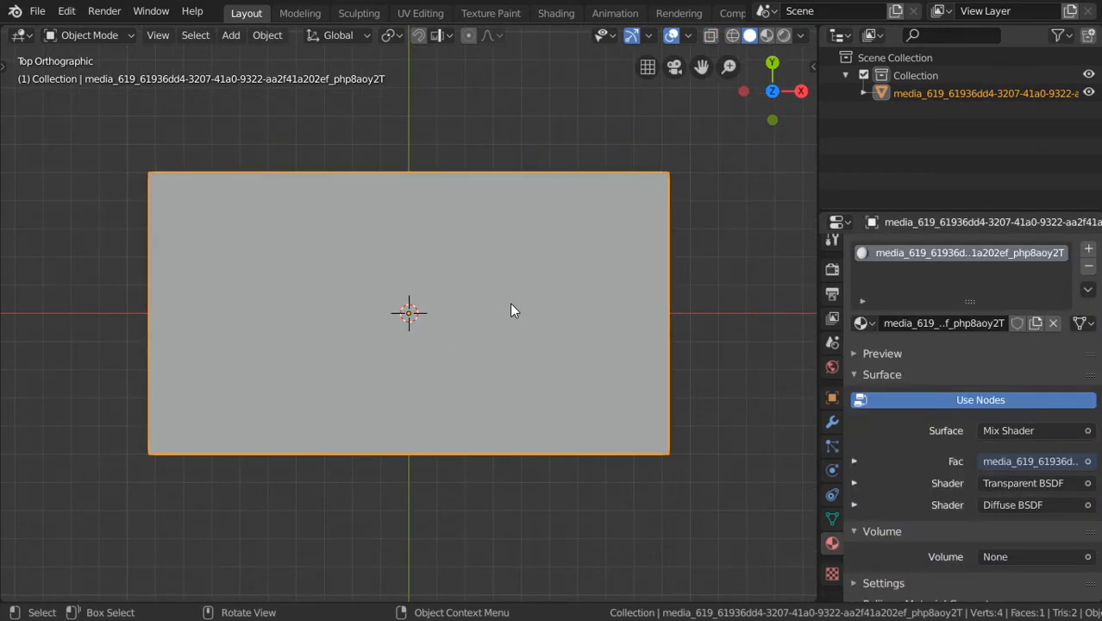
mouse_move(535, 349)
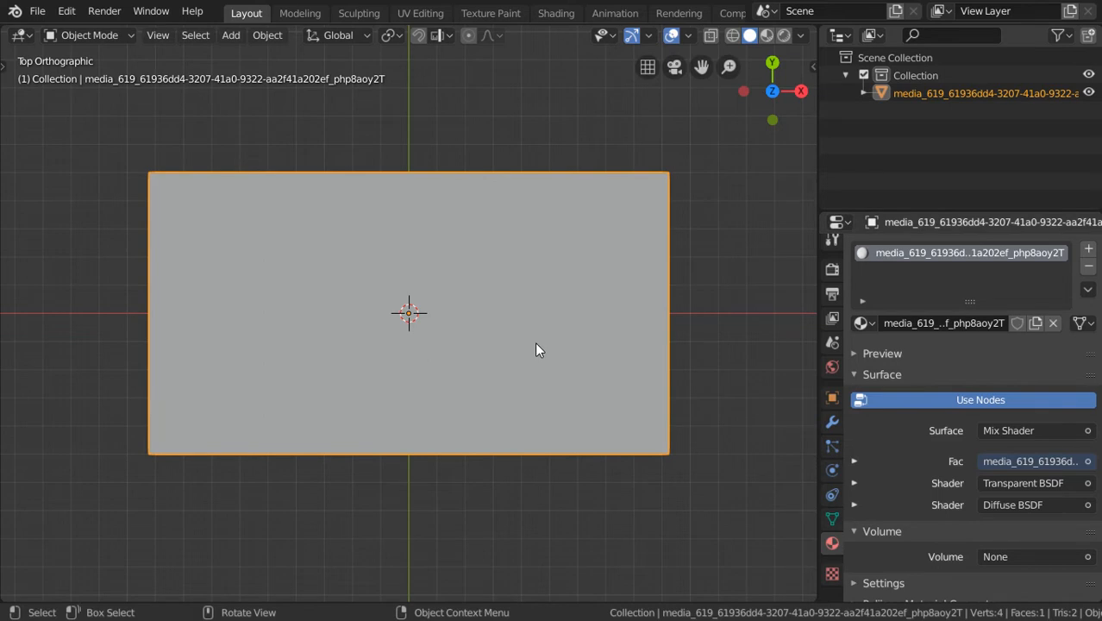
mouse_move(552, 262)
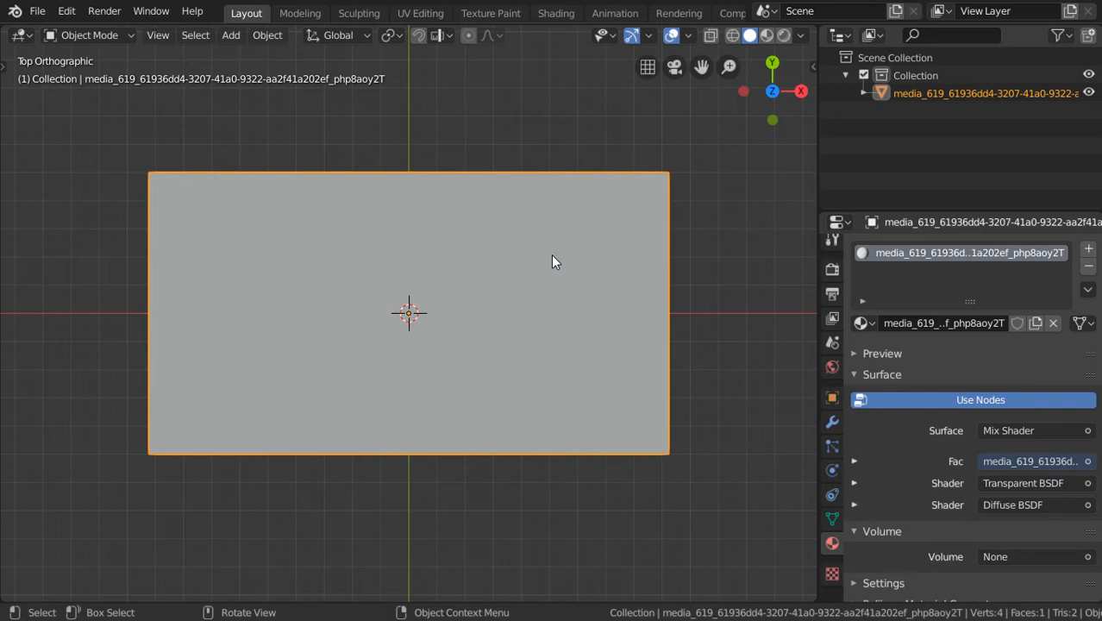
mouse_move(499, 207)
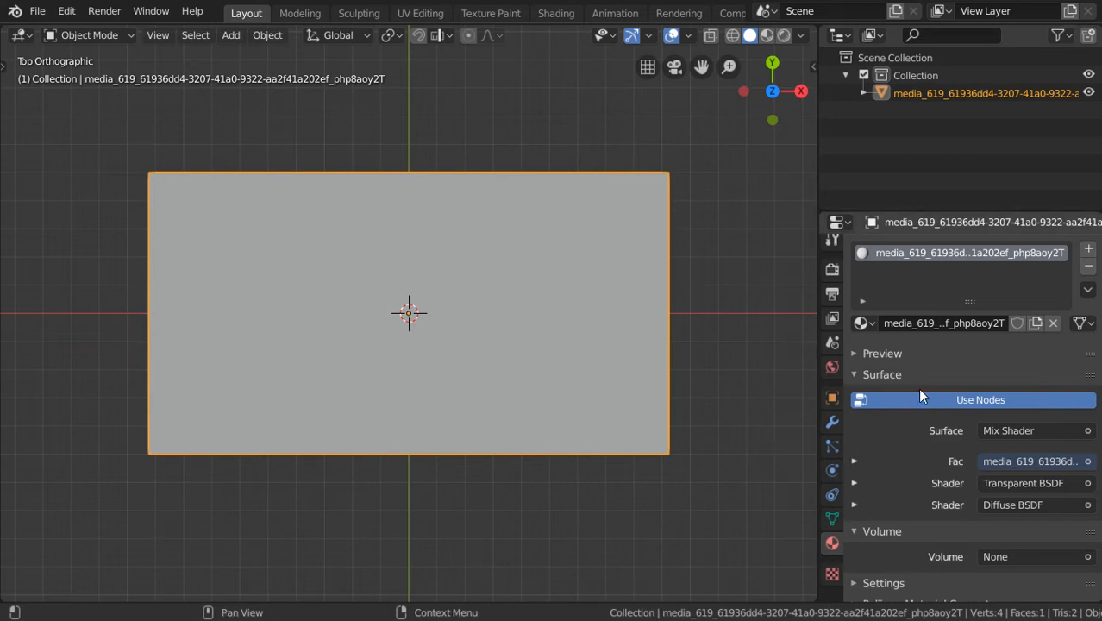
Switch viewport shading to Rendered so the plane shows its 2D CAD drawing texture.
click(783, 34)
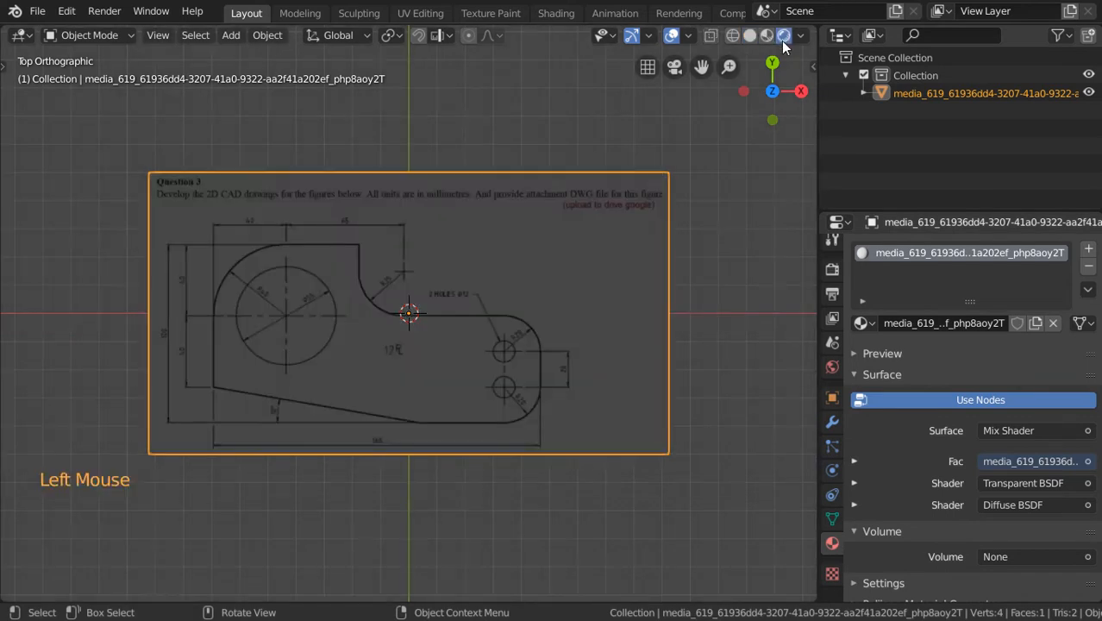
scroll(down, 3)
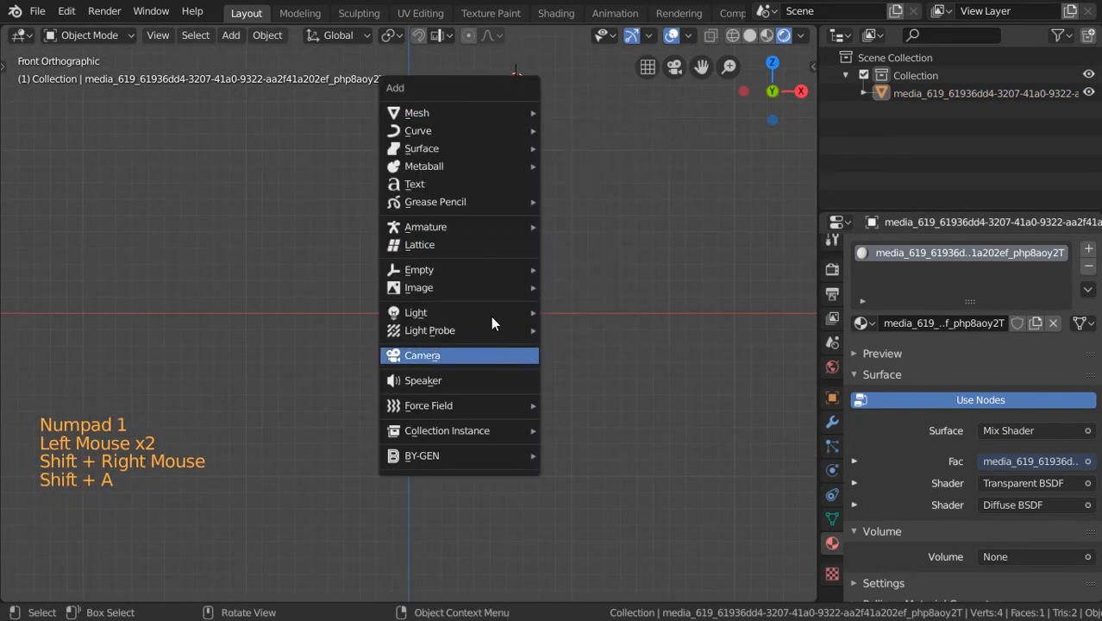
Add a Point light beside the drawing plane and zoom in on it from top view.
click(415, 312)
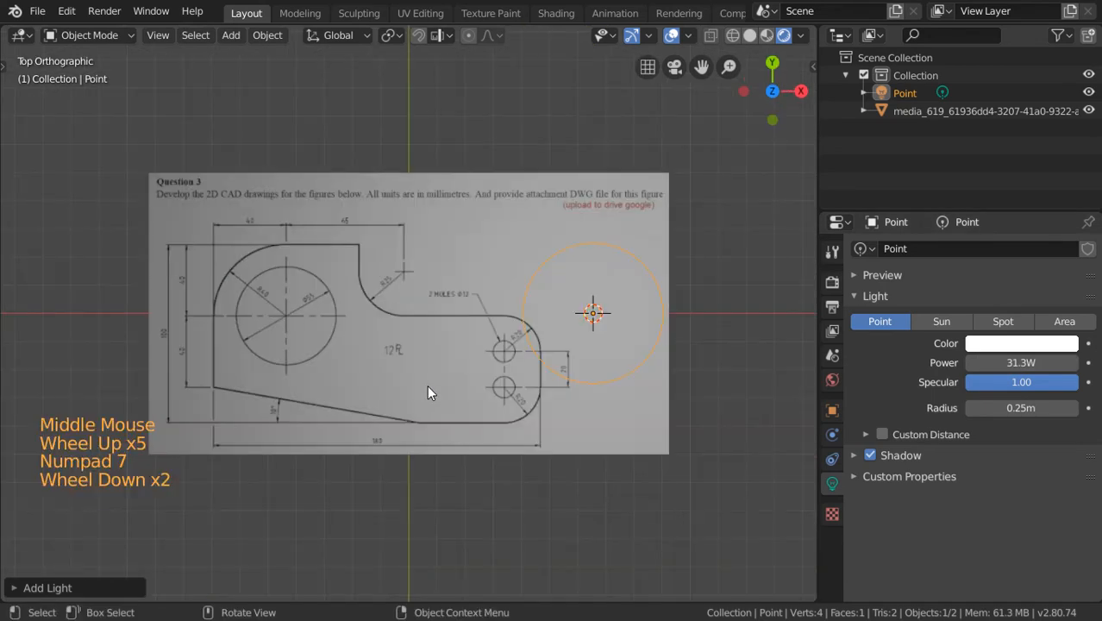
scroll(up, 3)
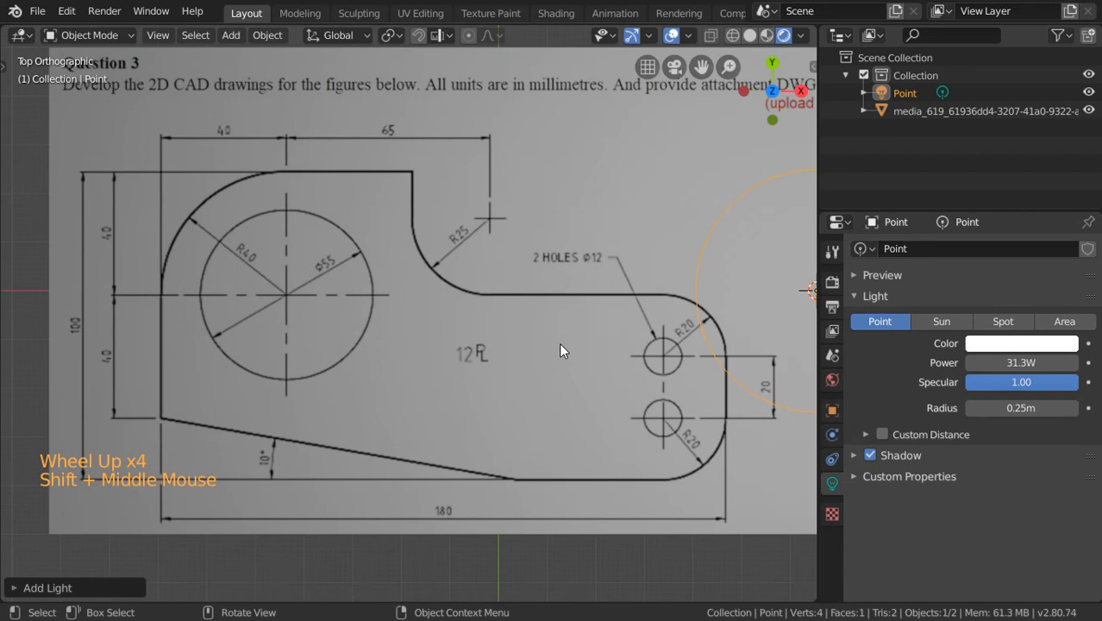